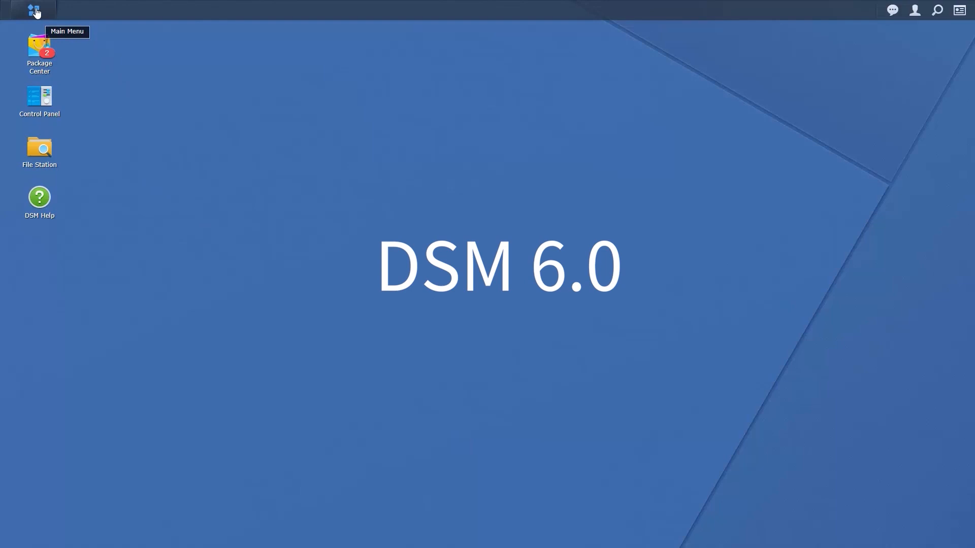
# Open the DSM main menu listing installed applications like Hyper Backup
pyautogui.click(34, 10)
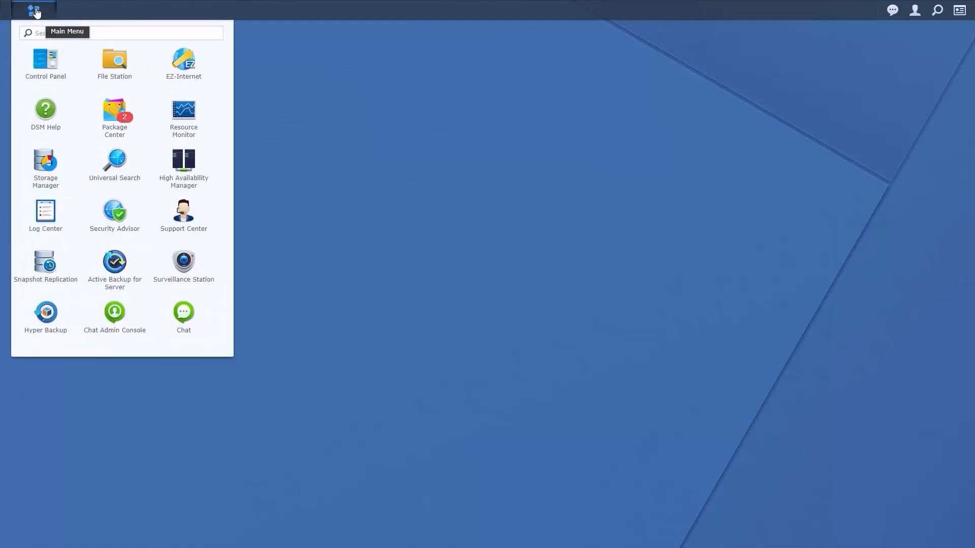
pyautogui.moveTo(49, 229)
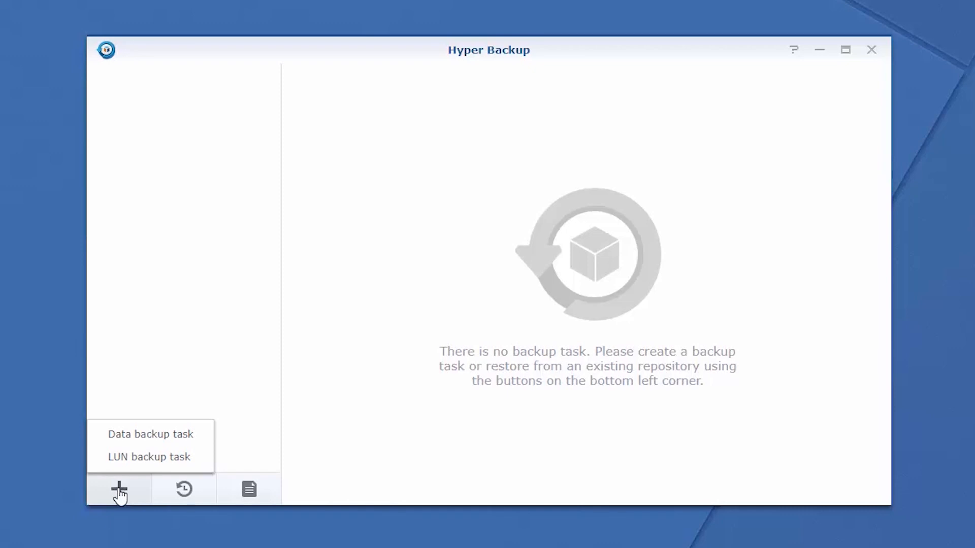
# Start a new data backup task with Synology C2 as the destination
pyautogui.click(150, 433)
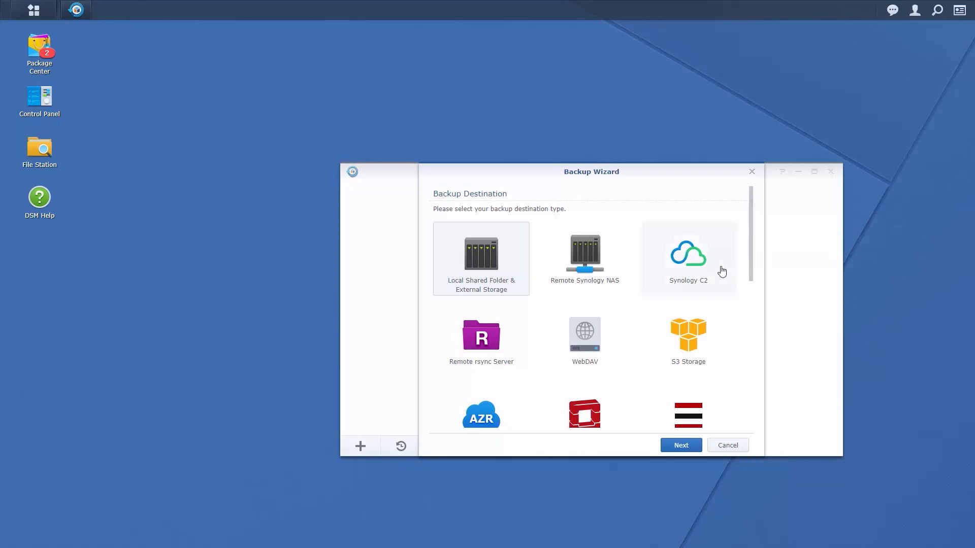
pyautogui.click(687, 255)
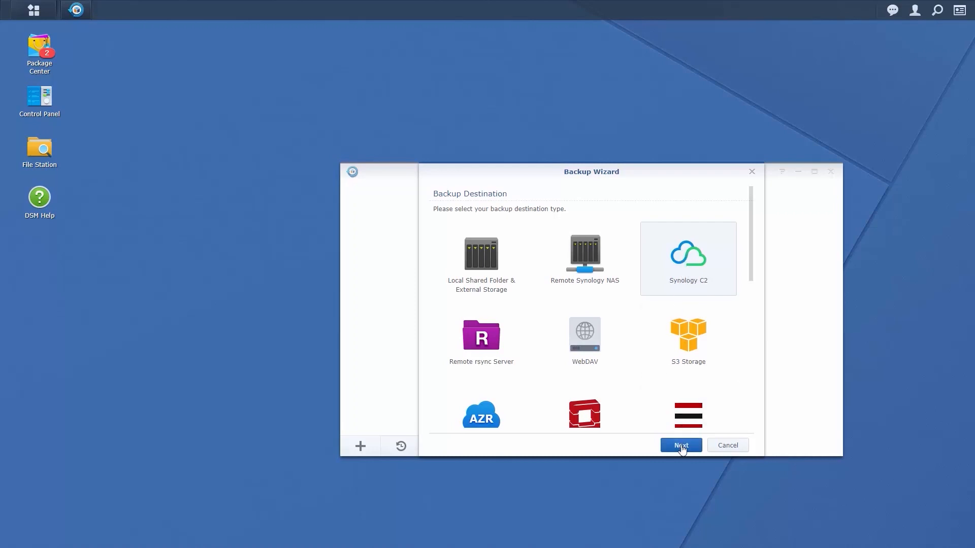
# Authorize Hyper Backup to access Synology C2 Backup on the C2 page
pyautogui.click(680, 446)
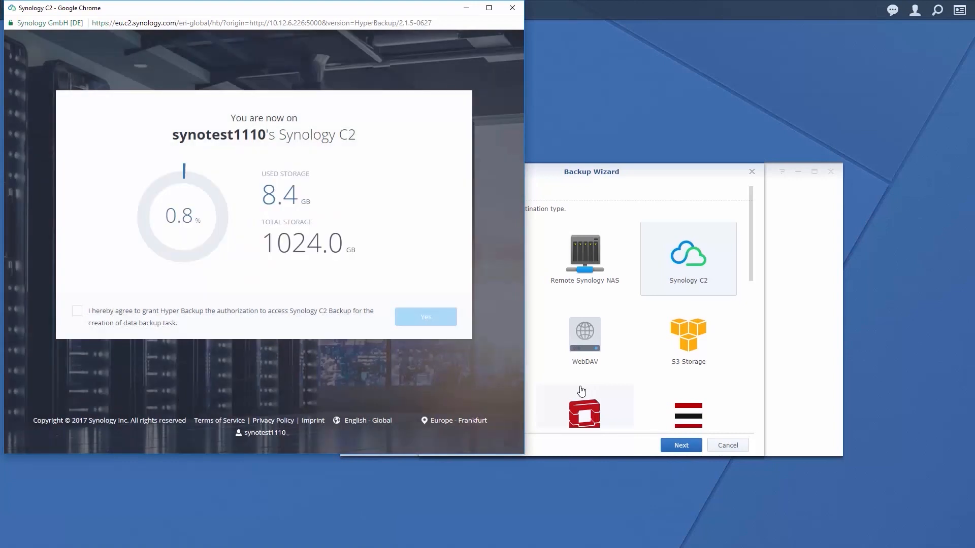
pyautogui.click(77, 311)
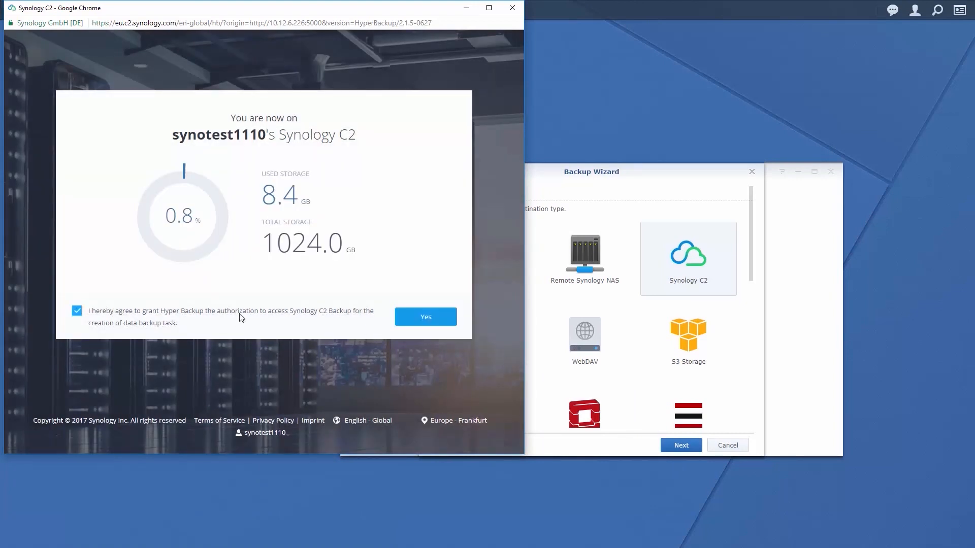
pyautogui.click(425, 317)
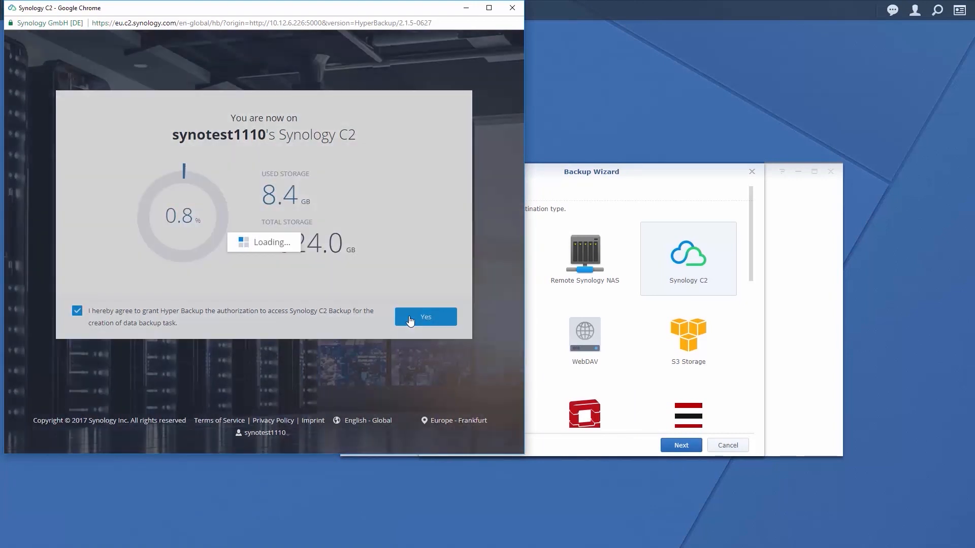
pyautogui.click(425, 317)
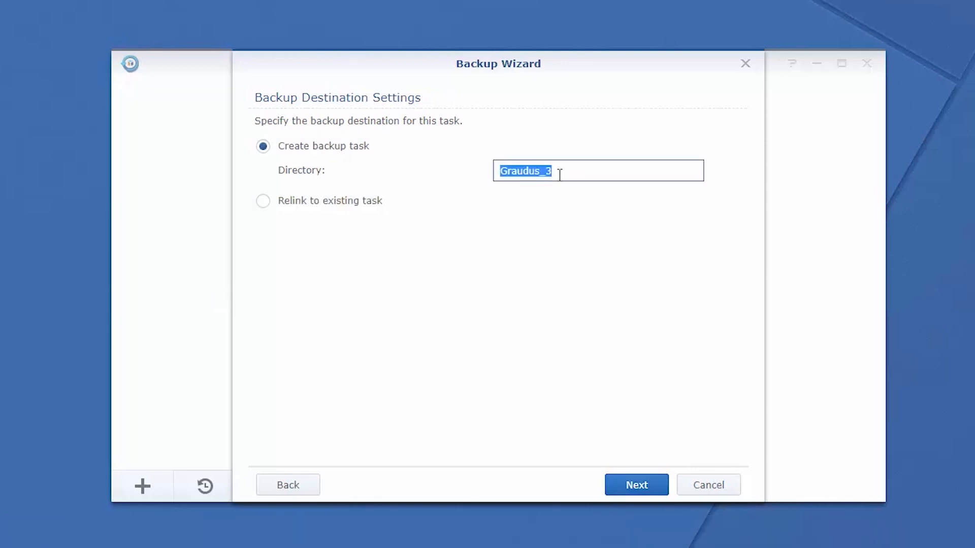
# Name the backup directory 'Test Director', include Test Folder and all three applications
pyautogui.write('Test Director')
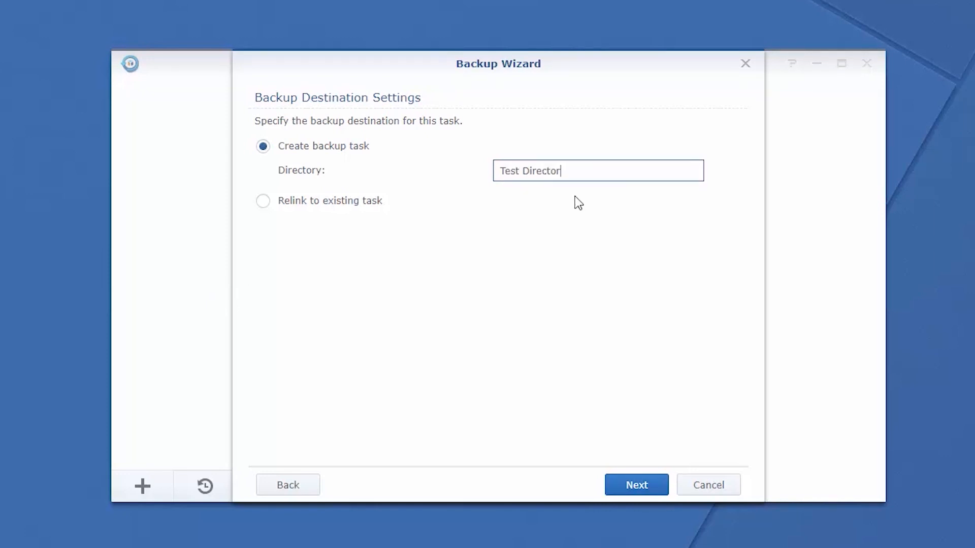
pyautogui.click(635, 485)
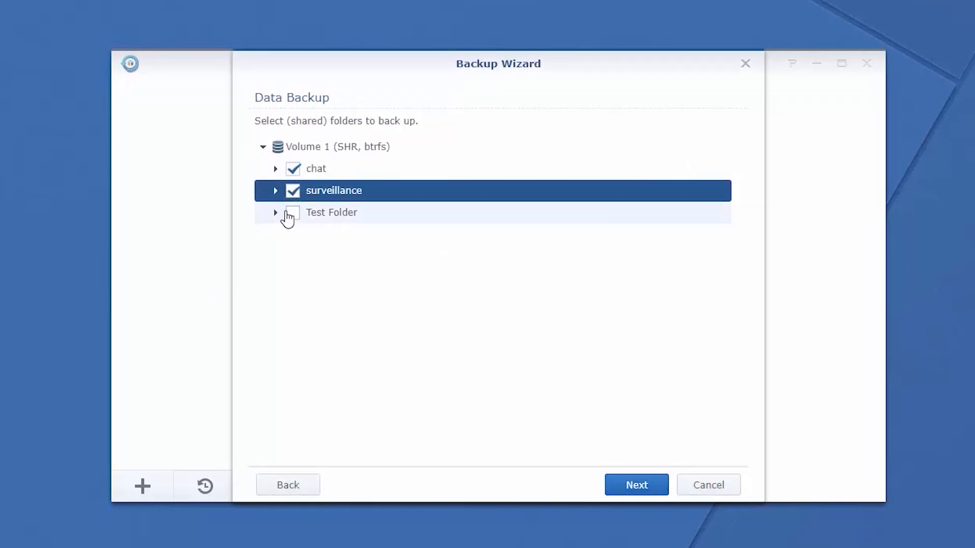
pyautogui.click(635, 485)
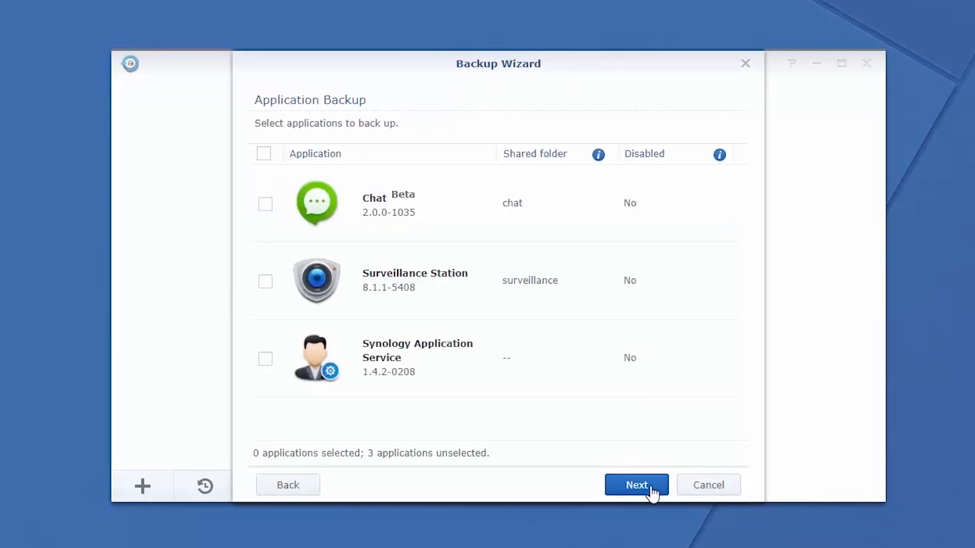
pyautogui.click(265, 153)
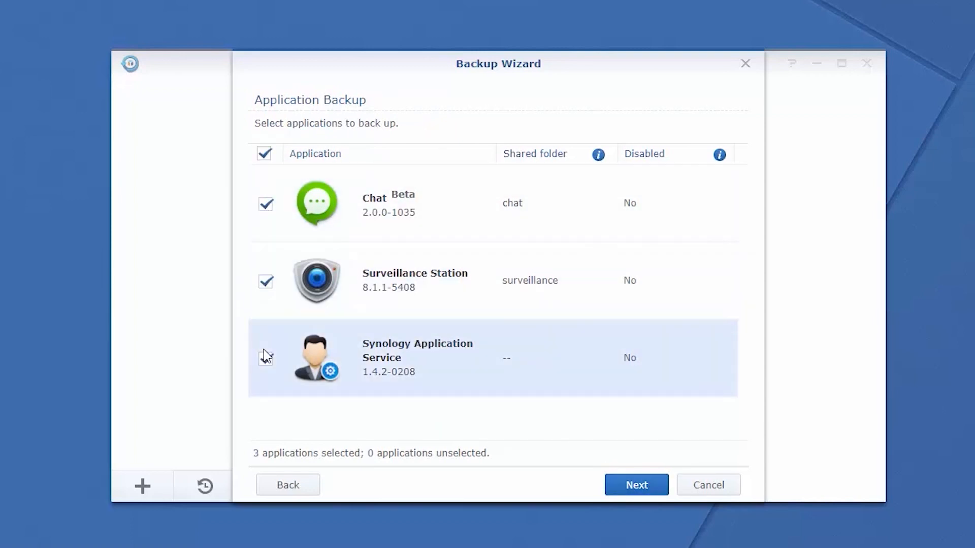
pyautogui.click(636, 484)
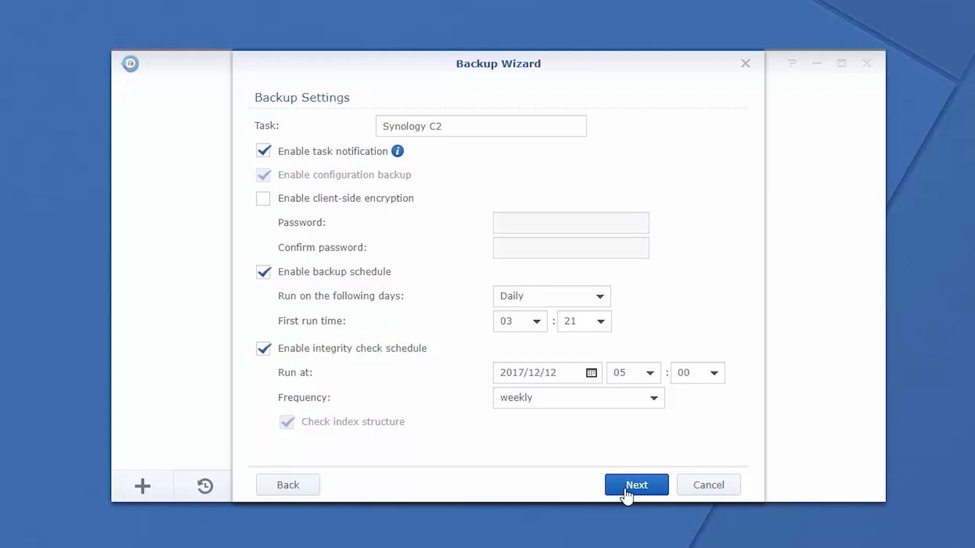
# Accept the backup settings: daily 03:21 schedule and weekly integrity check
pyautogui.click(635, 485)
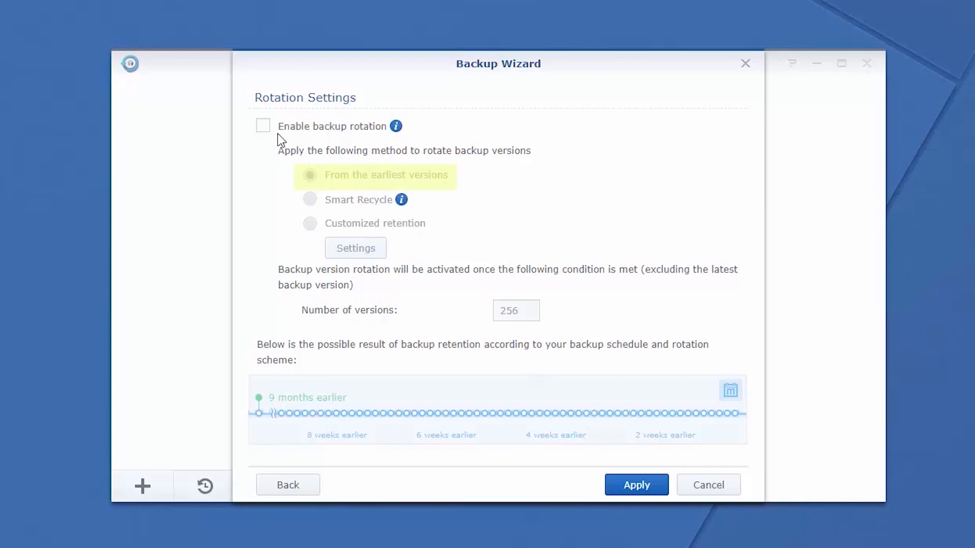
# Enable Smart Recycle backup rotation with 256 versions and apply the task
pyautogui.click(262, 125)
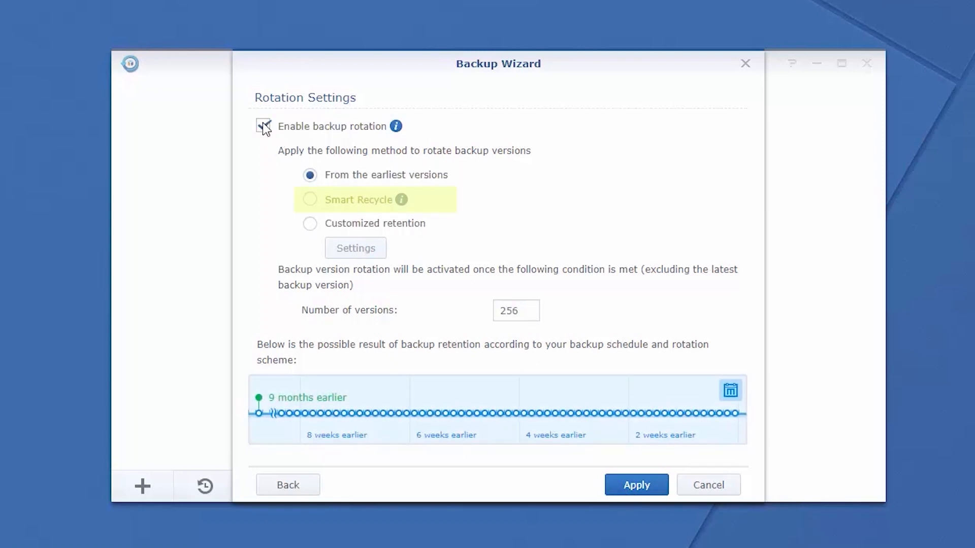
pyautogui.moveTo(374, 222)
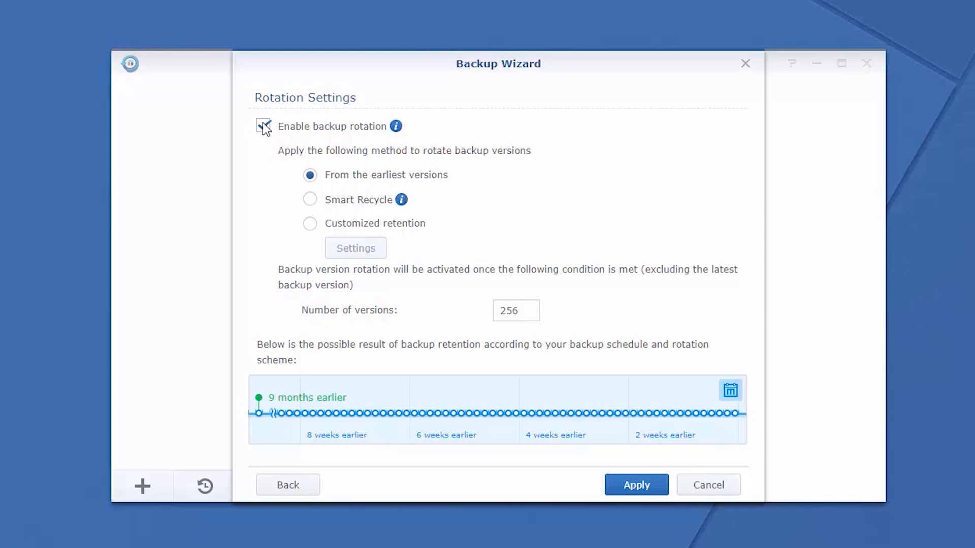
pyautogui.click(263, 125)
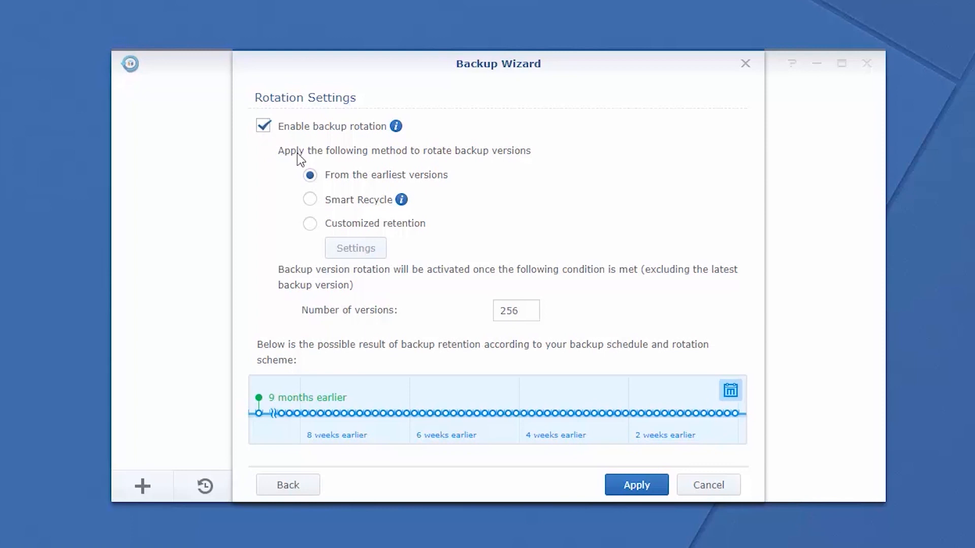
pyautogui.click(309, 199)
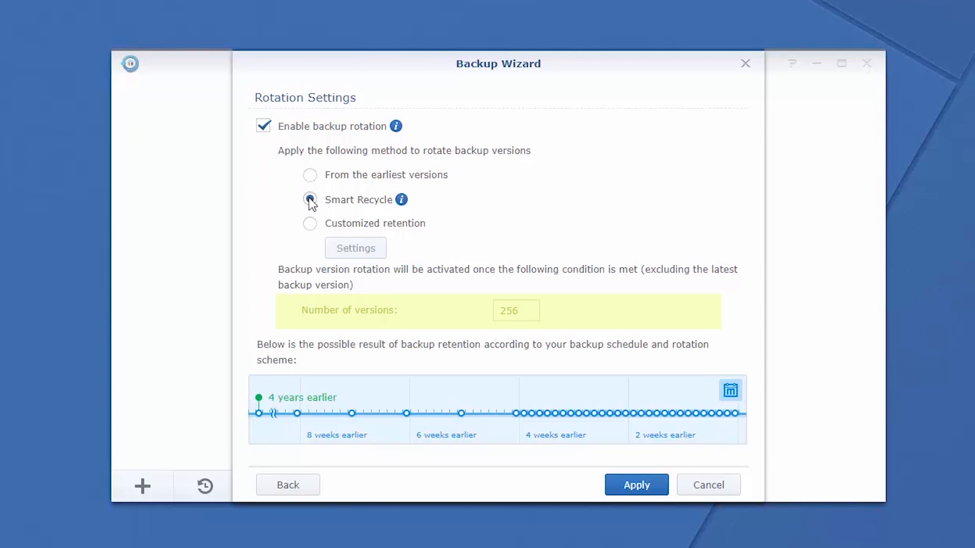
pyautogui.click(310, 199)
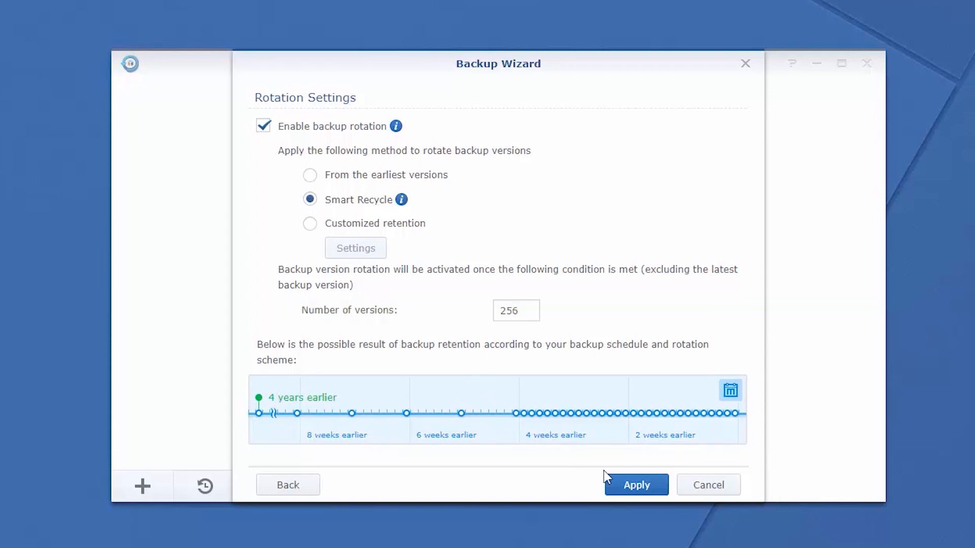
pyautogui.moveTo(635, 491)
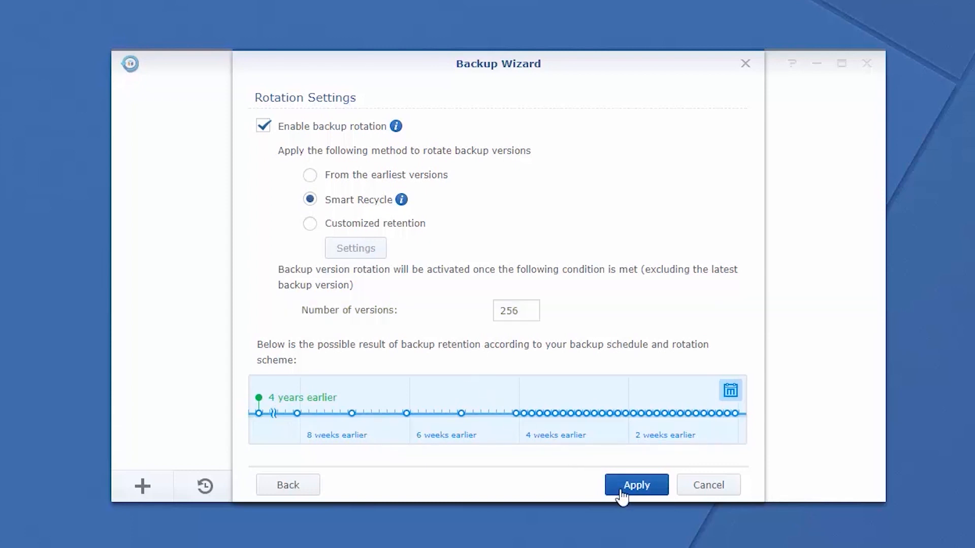
pyautogui.click(635, 484)
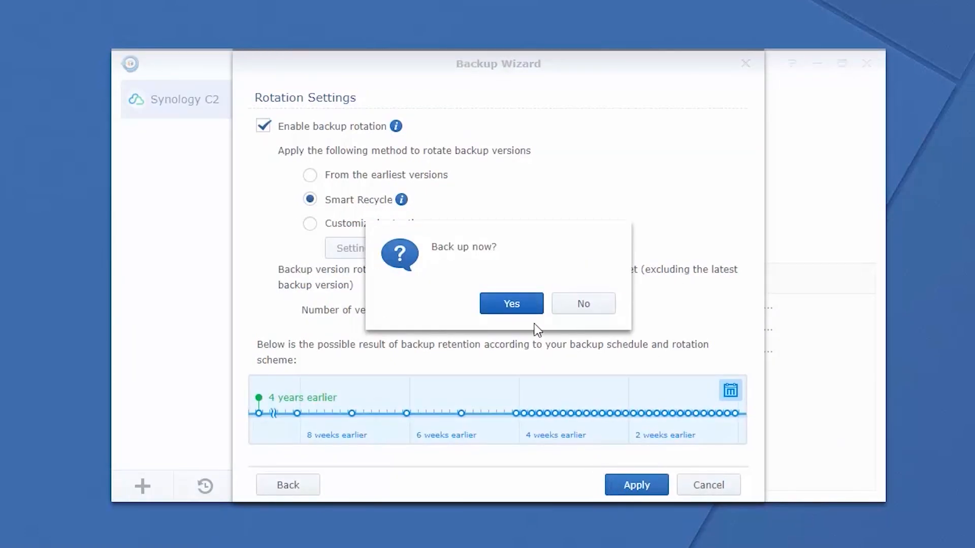
# Start the first Synology C2 backup now, and close Hyper Backup while it runs
pyautogui.click(510, 304)
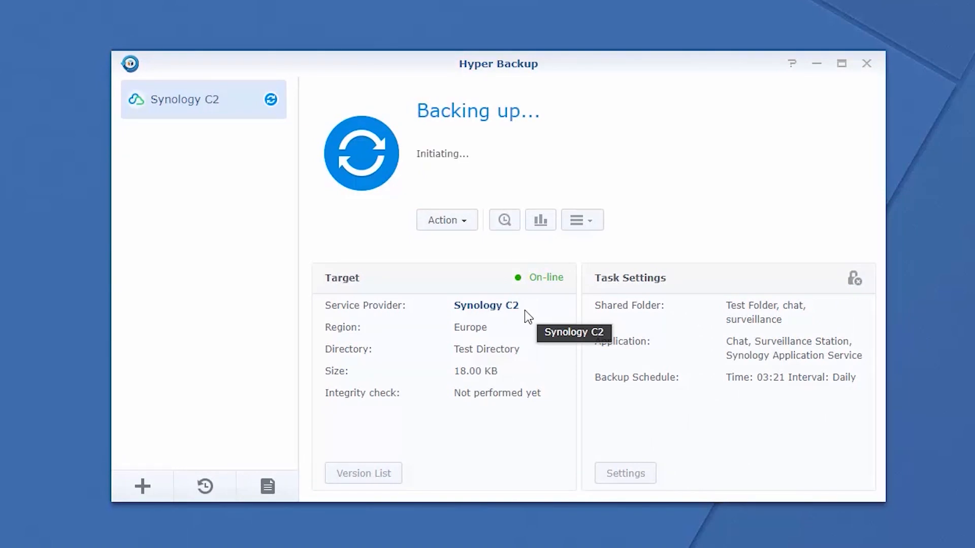
pyautogui.moveTo(526, 316)
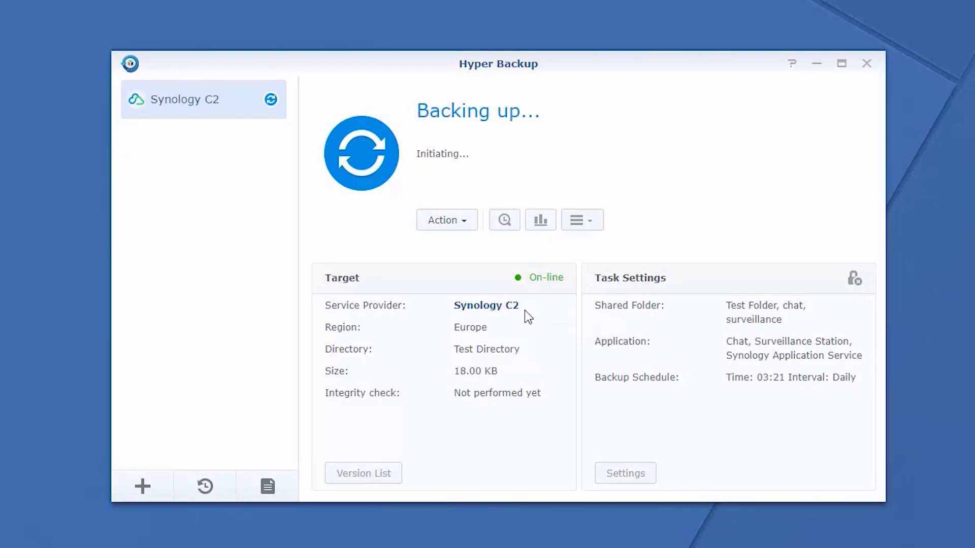
pyautogui.click(866, 63)
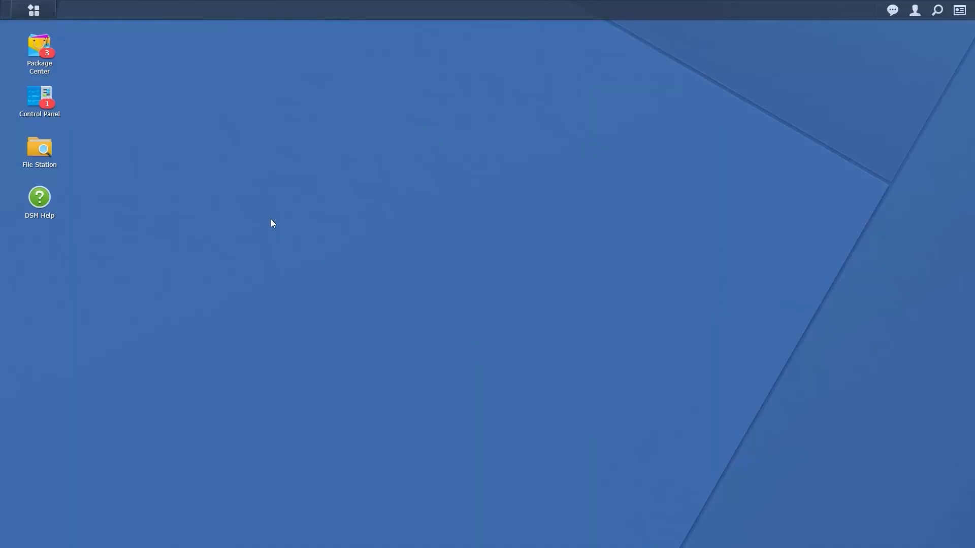
pyautogui.moveTo(229, 186)
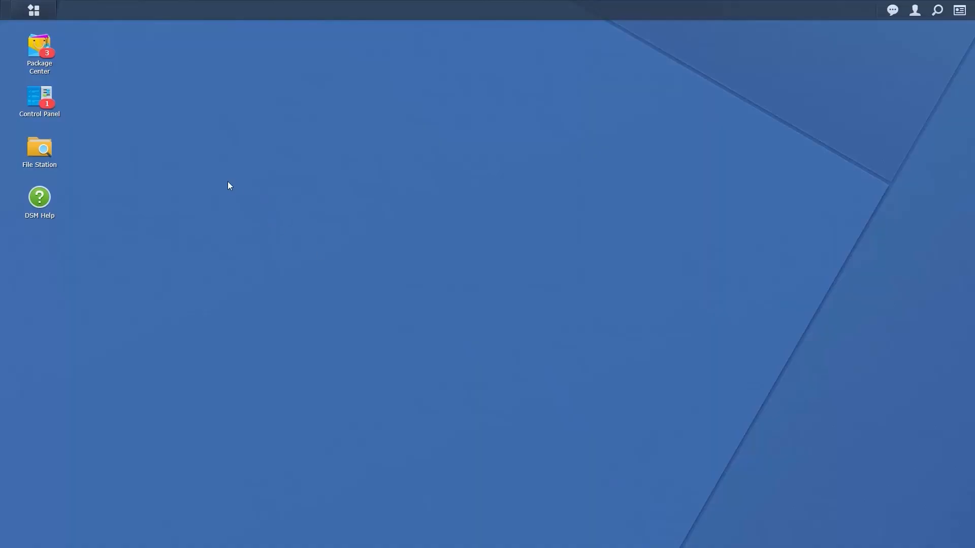
pyautogui.moveTo(176, 162)
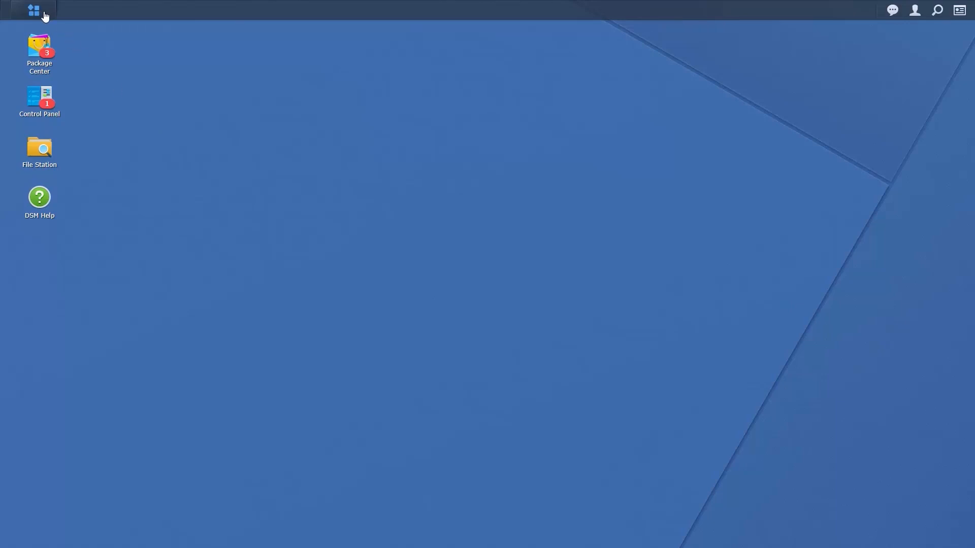
# Reopen Hyper Backup from the main menu to check the completed backup
pyautogui.click(33, 10)
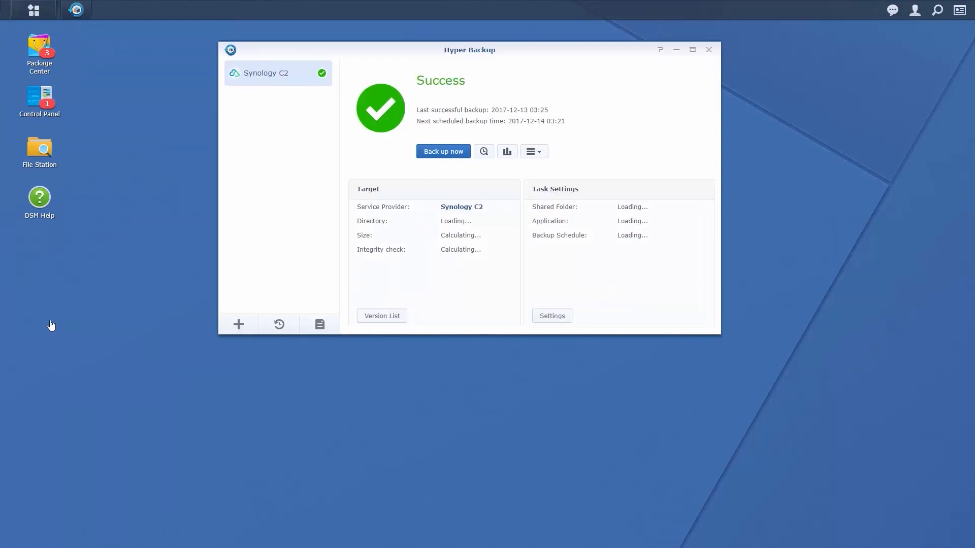
# Restore joannedraft.mpeg from Backup Explorer, overwriting the original file
pyautogui.click(483, 151)
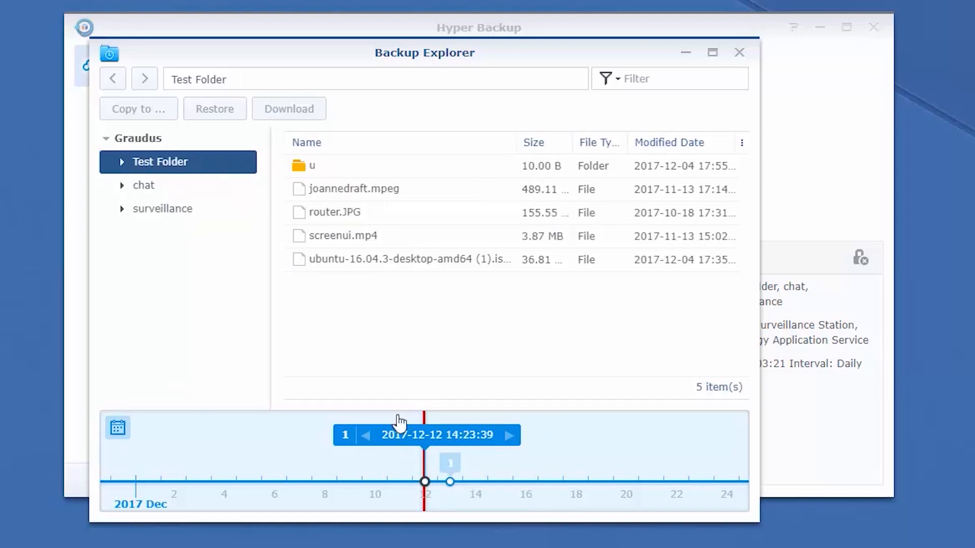
pyautogui.click(214, 108)
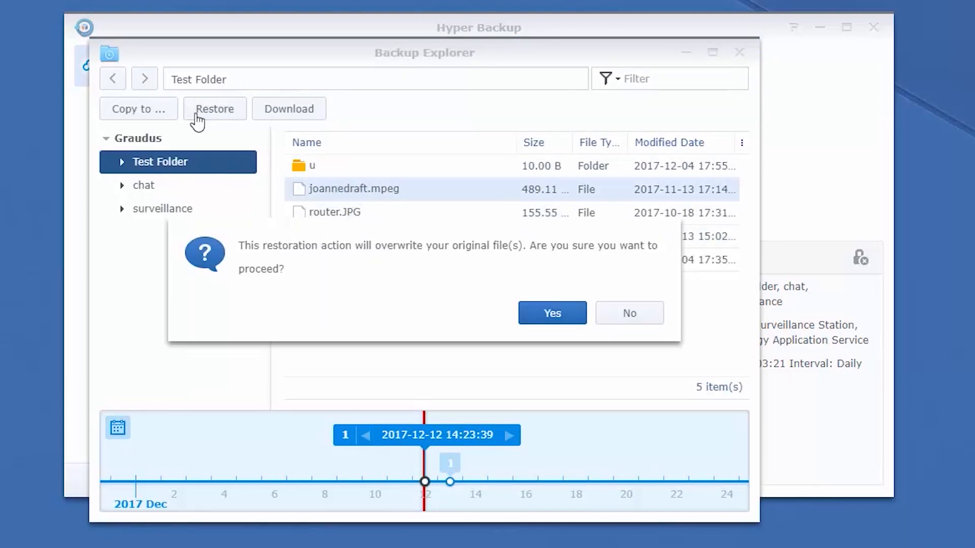
pyautogui.click(551, 313)
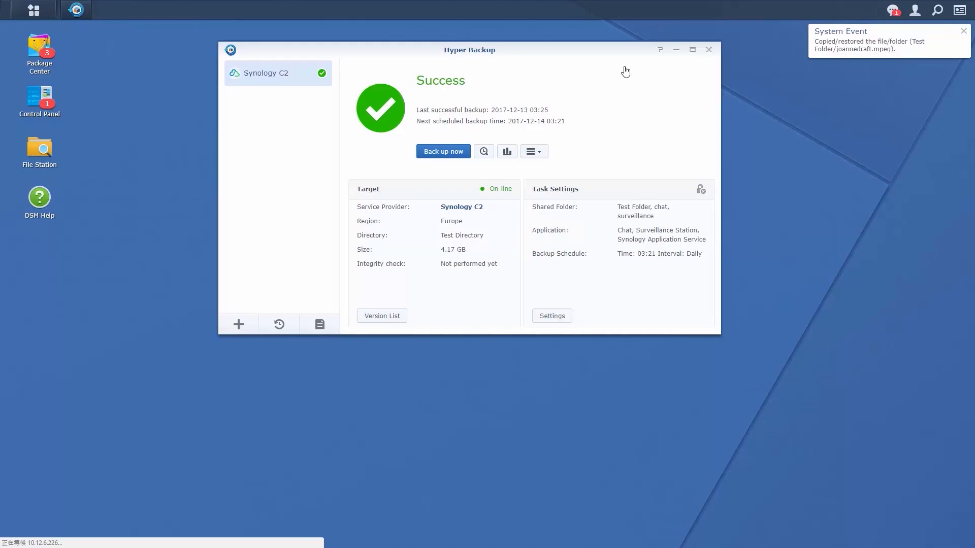
# Relaunch Hyper Backup from the main menu and start the Restoration Wizard
pyautogui.click(708, 49)
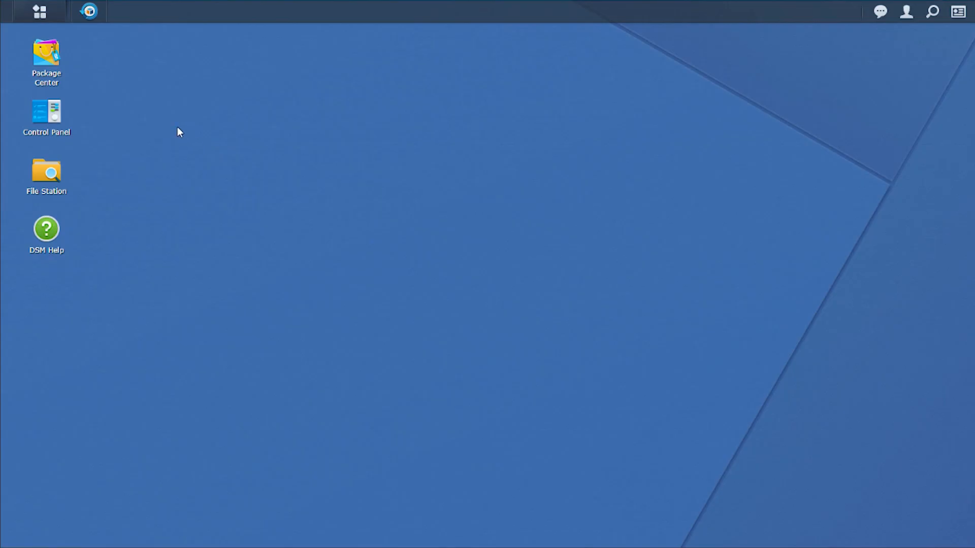
pyautogui.click(38, 12)
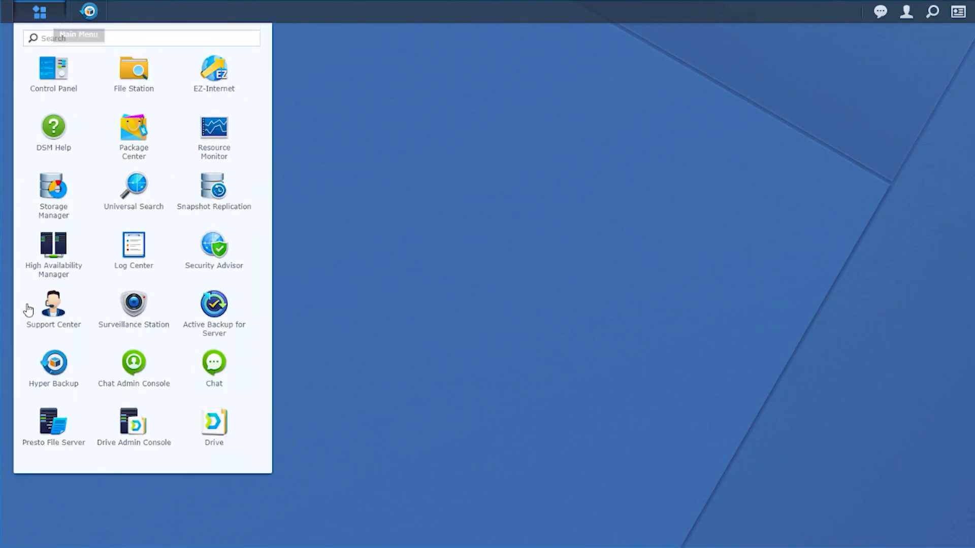
pyautogui.click(53, 363)
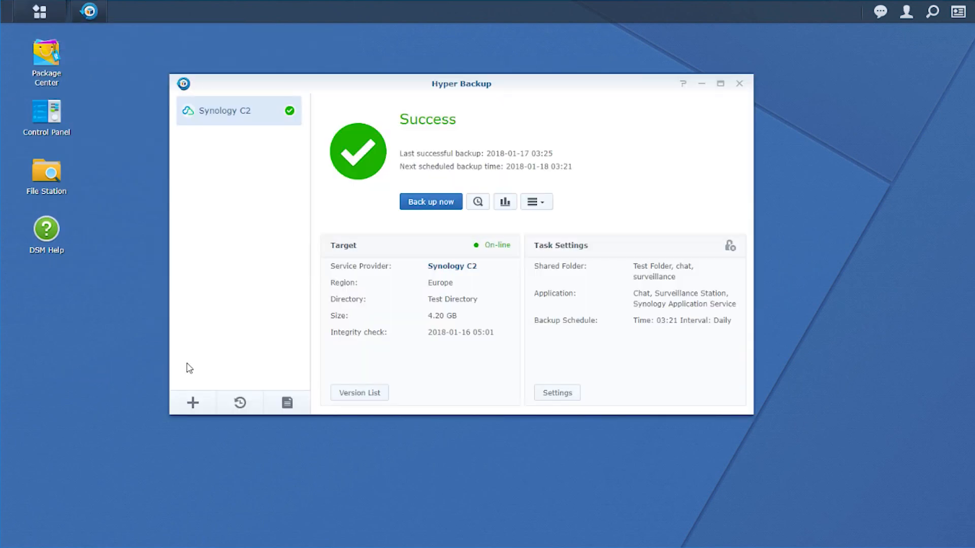
pyautogui.click(239, 403)
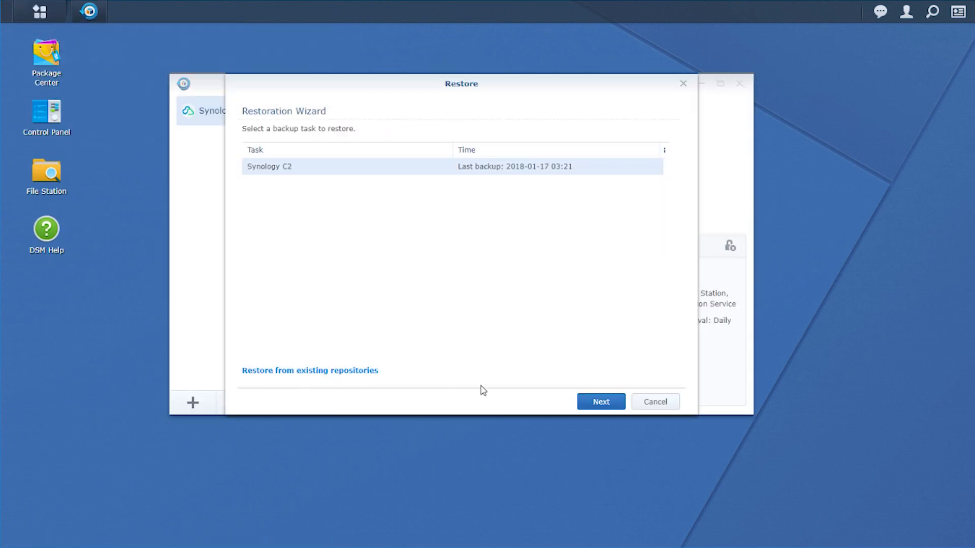
# Select the Synology C2 task and restore All System Configurations from 2018-01-17
pyautogui.click(600, 401)
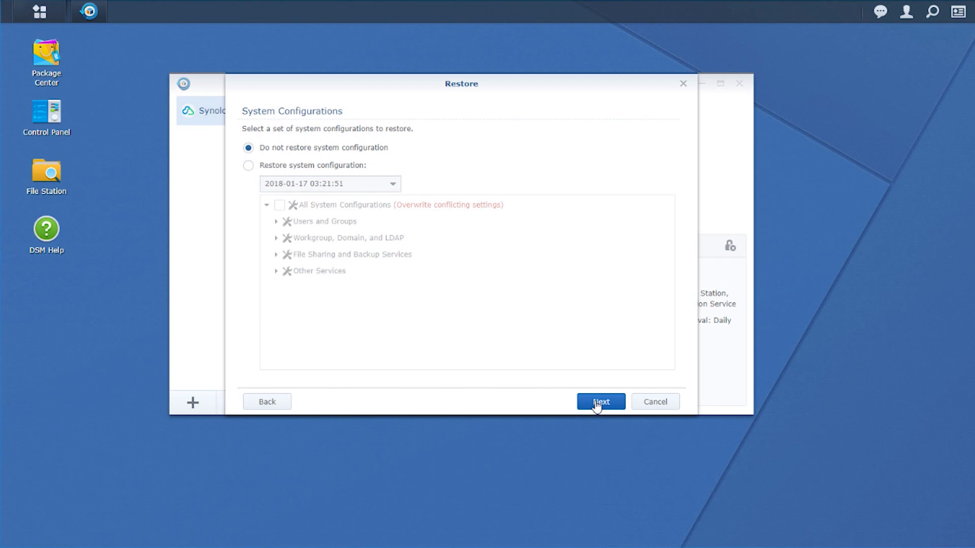
pyautogui.click(248, 165)
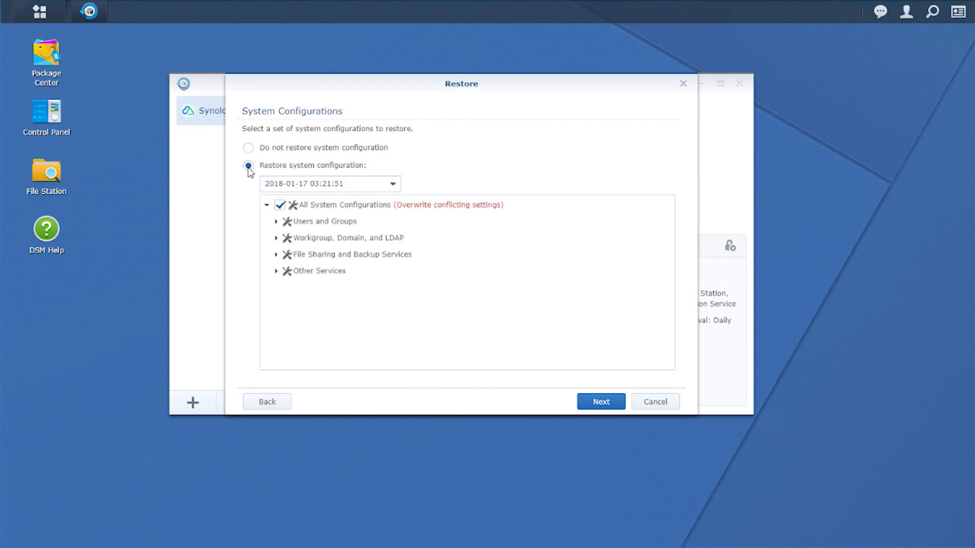